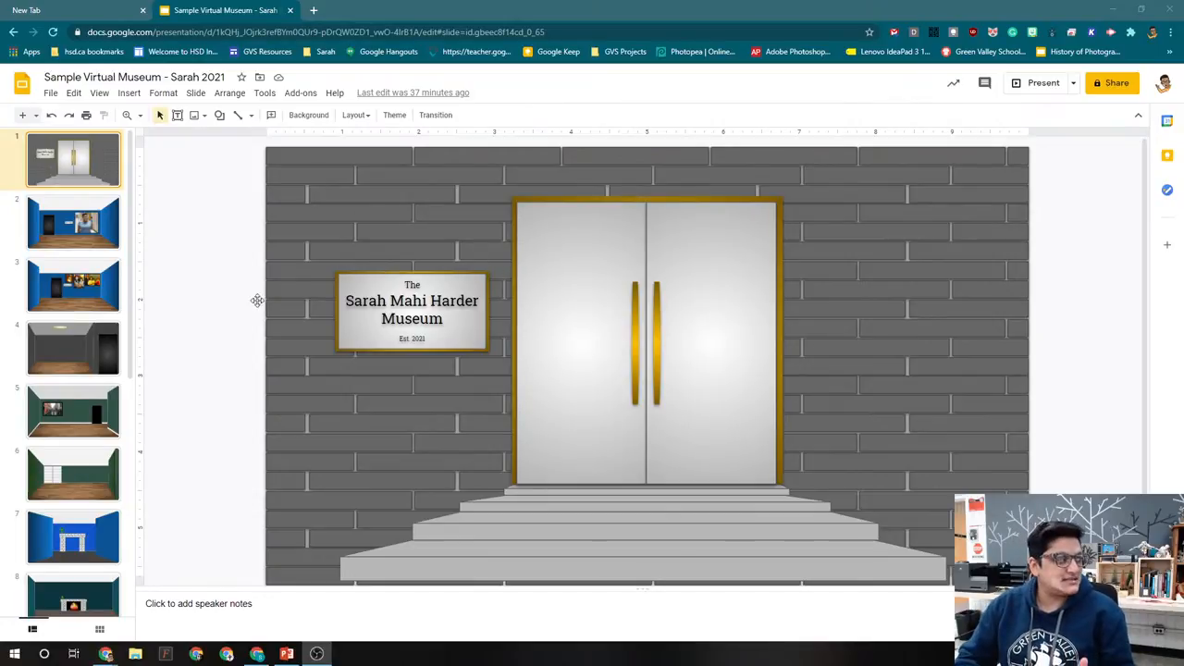
# Select the portrait photo hanging on the wall of slide 2's blue room
pyautogui.click(73, 222)
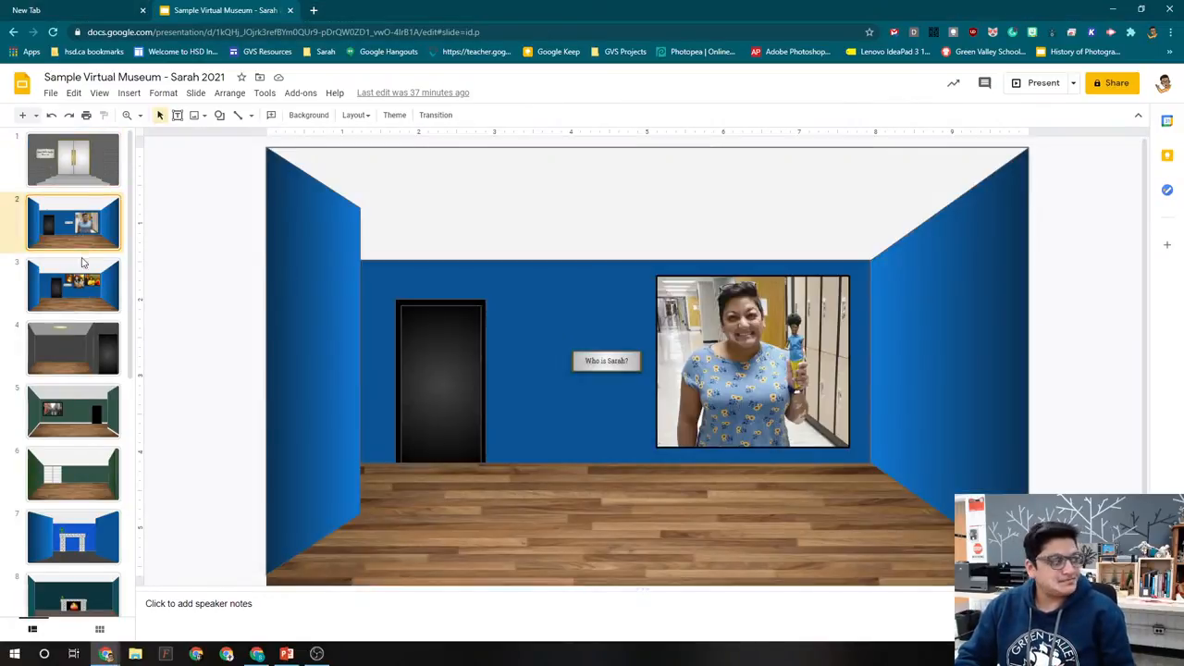
pyautogui.click(752, 361)
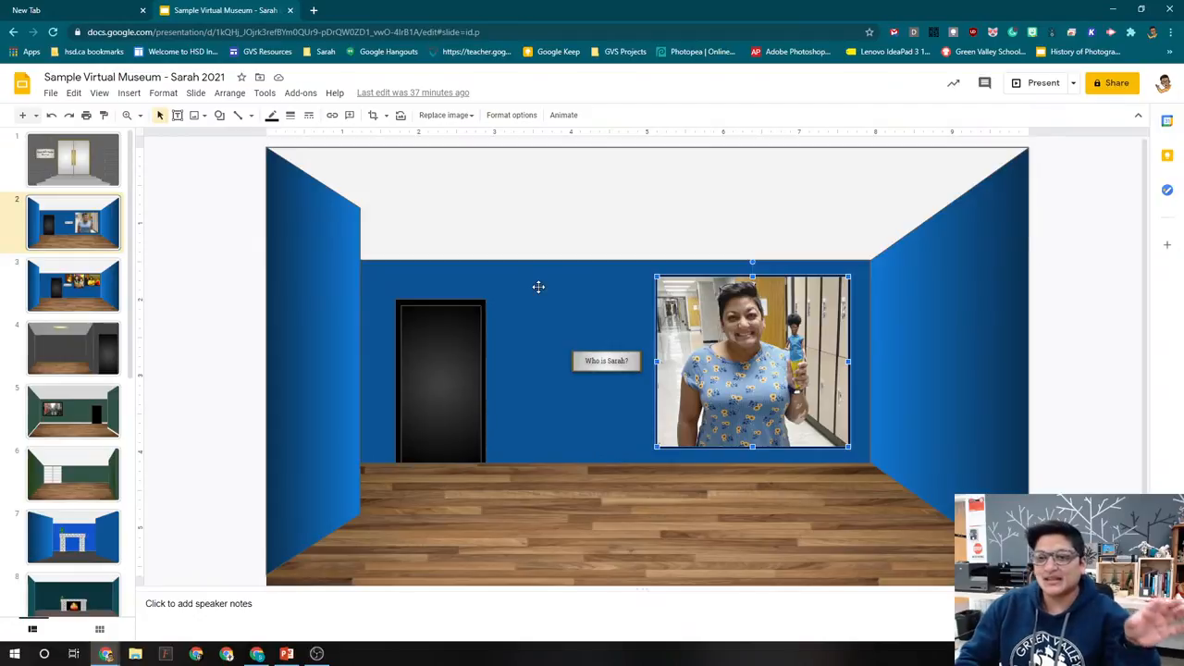
pyautogui.moveTo(451, 311)
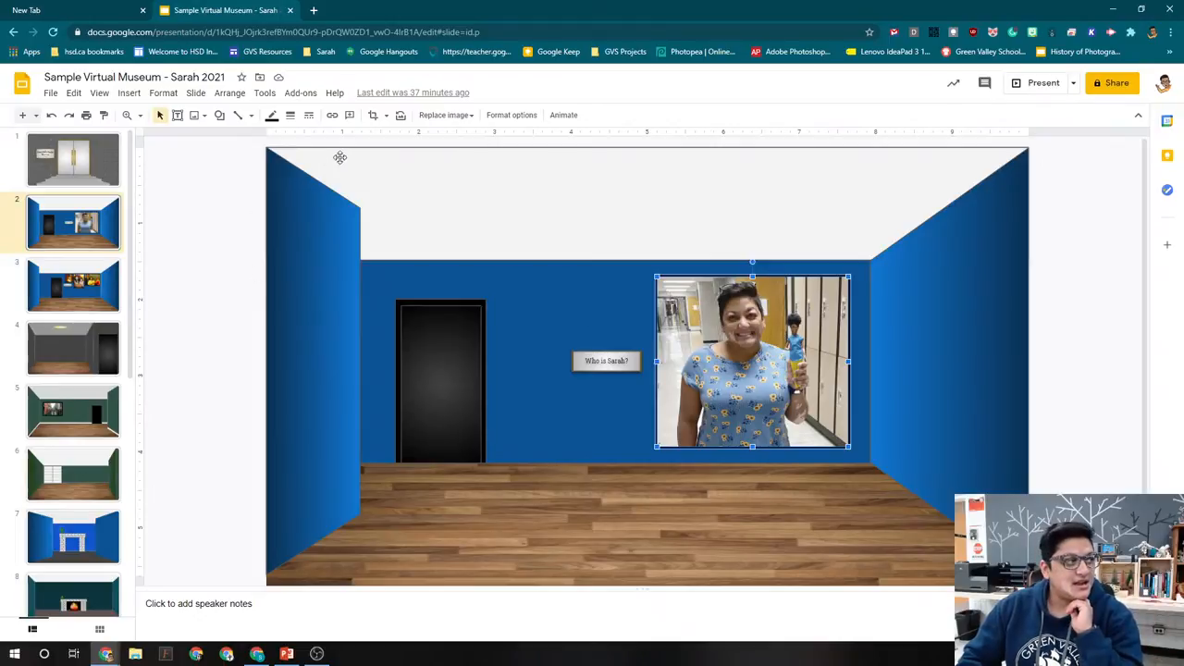
pyautogui.moveTo(332, 115)
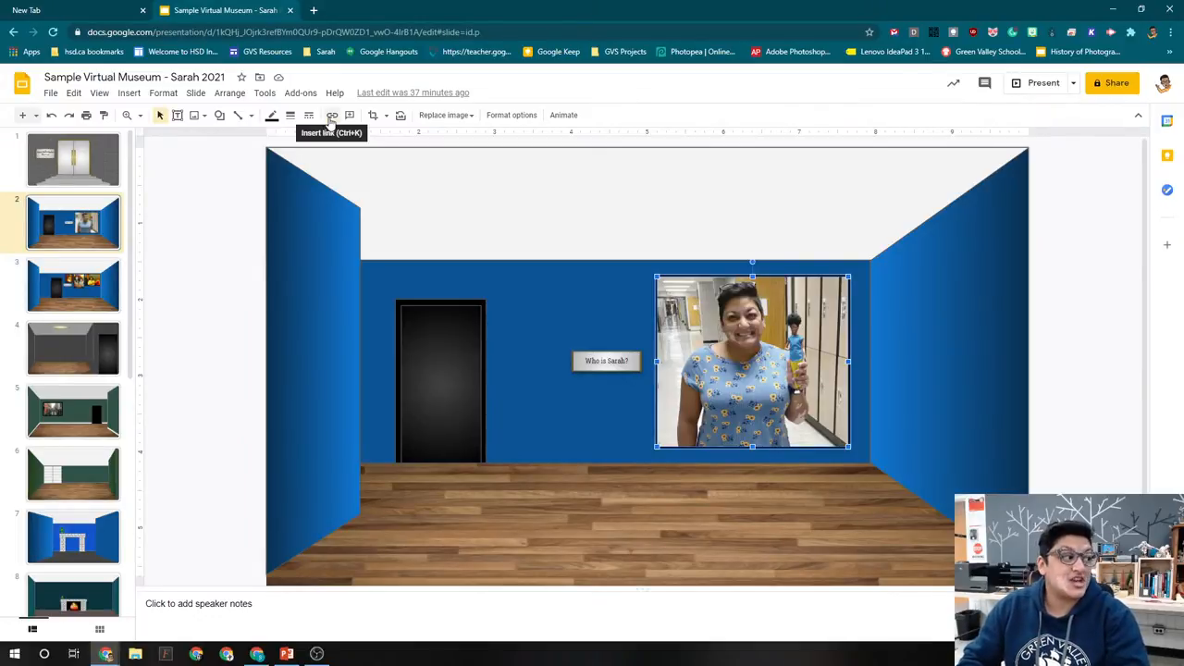
# Link the wall photo to 'Slide 11: Who is Sarah?' and apply it
pyautogui.click(331, 114)
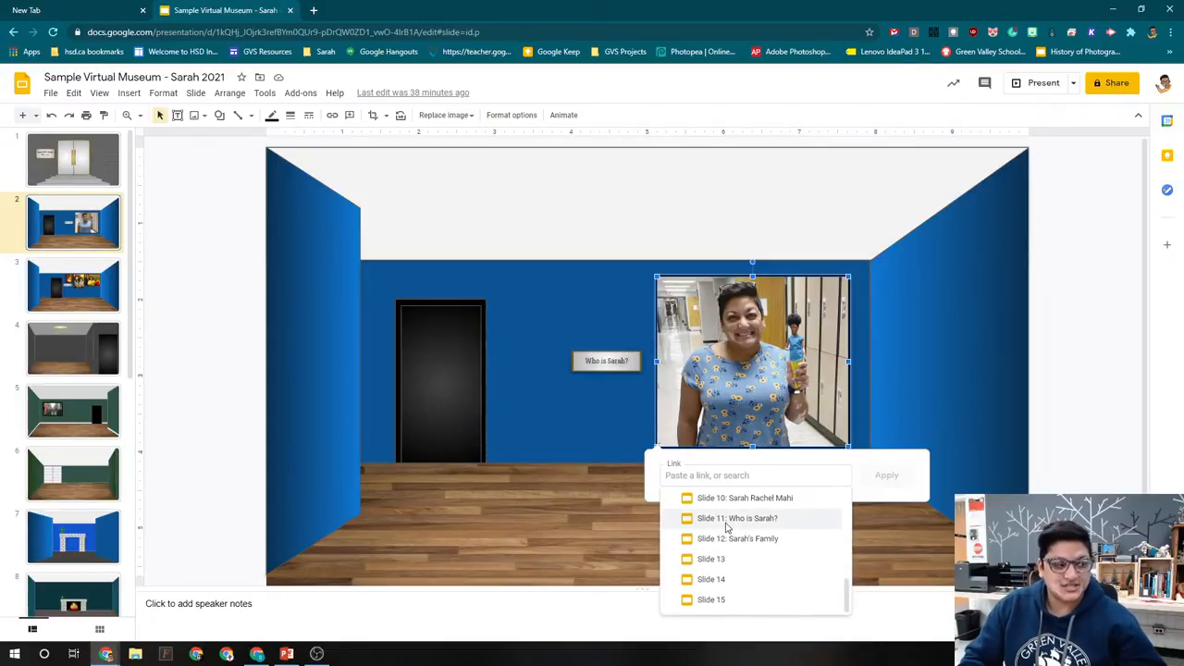
pyautogui.moveTo(737, 518)
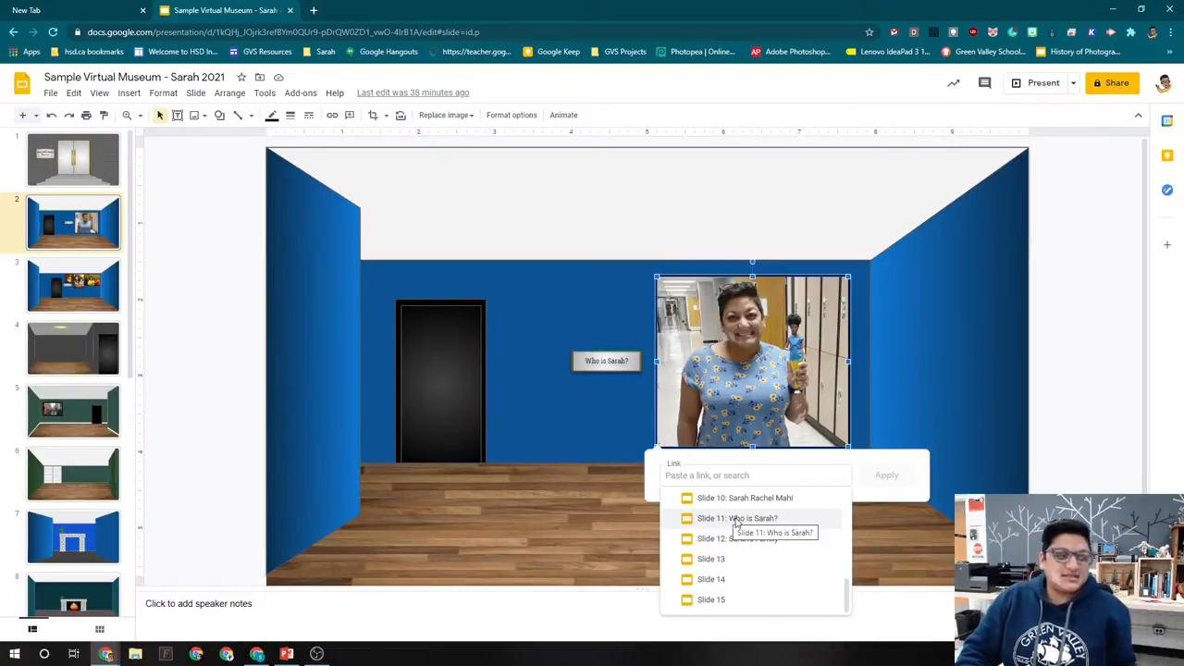
pyautogui.click(738, 519)
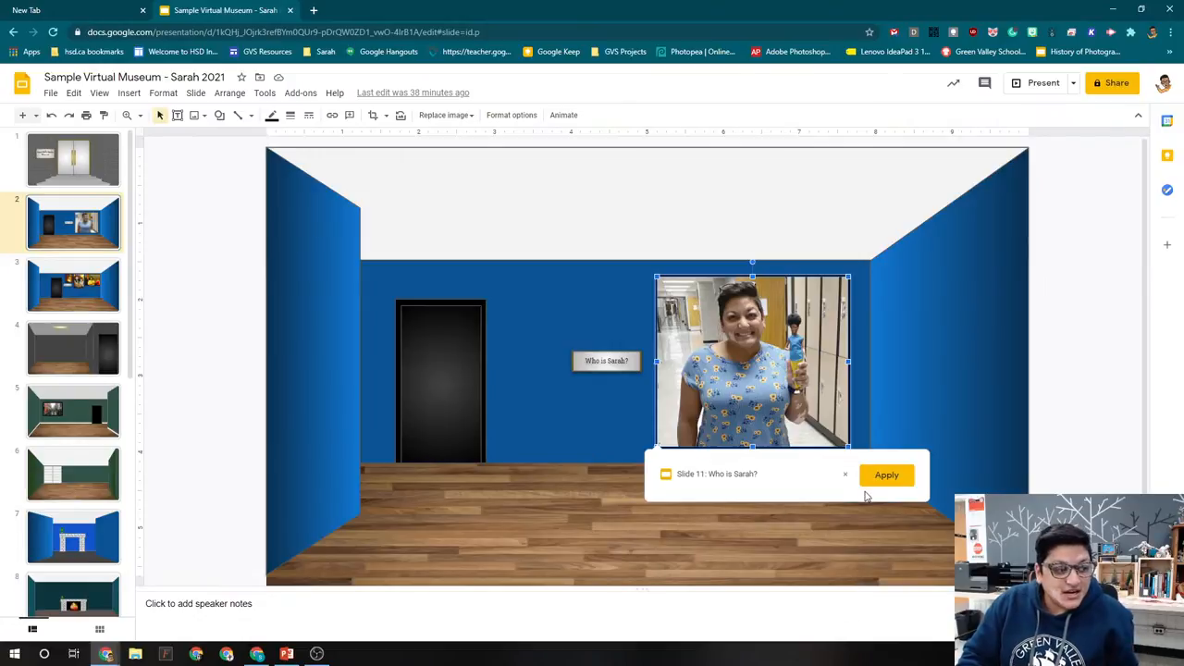
pyautogui.click(886, 475)
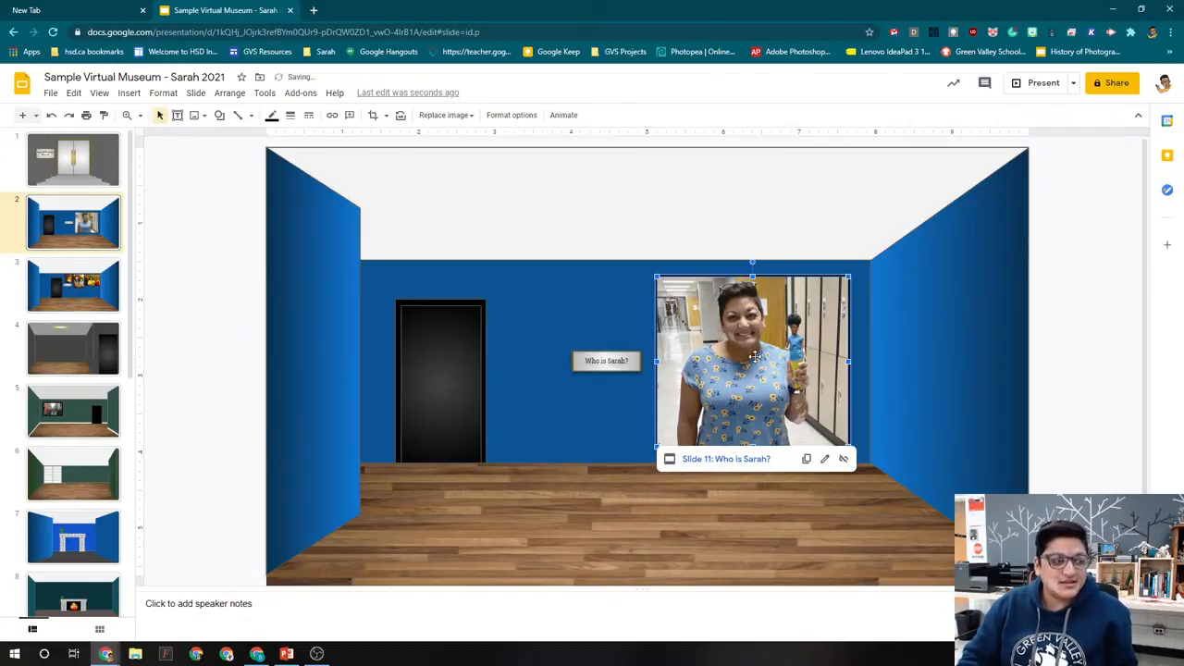
pyautogui.click(1043, 82)
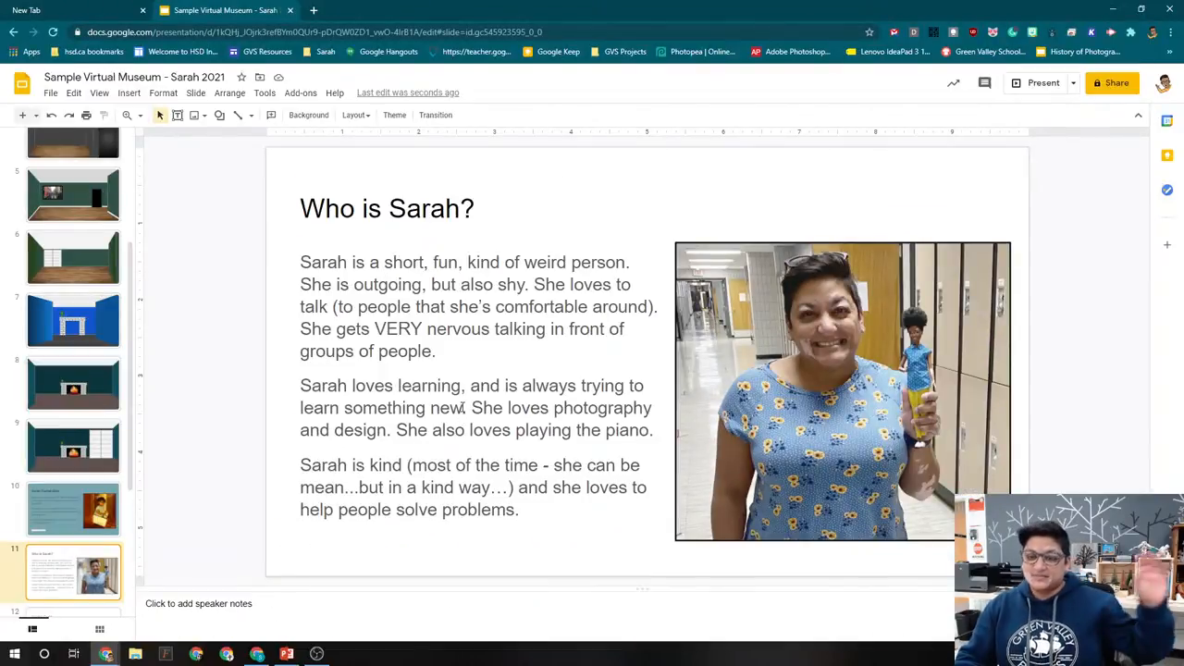
# Scroll the filmstrip to reach slide 13, the dark room with two green lamps
pyautogui.scroll(3)
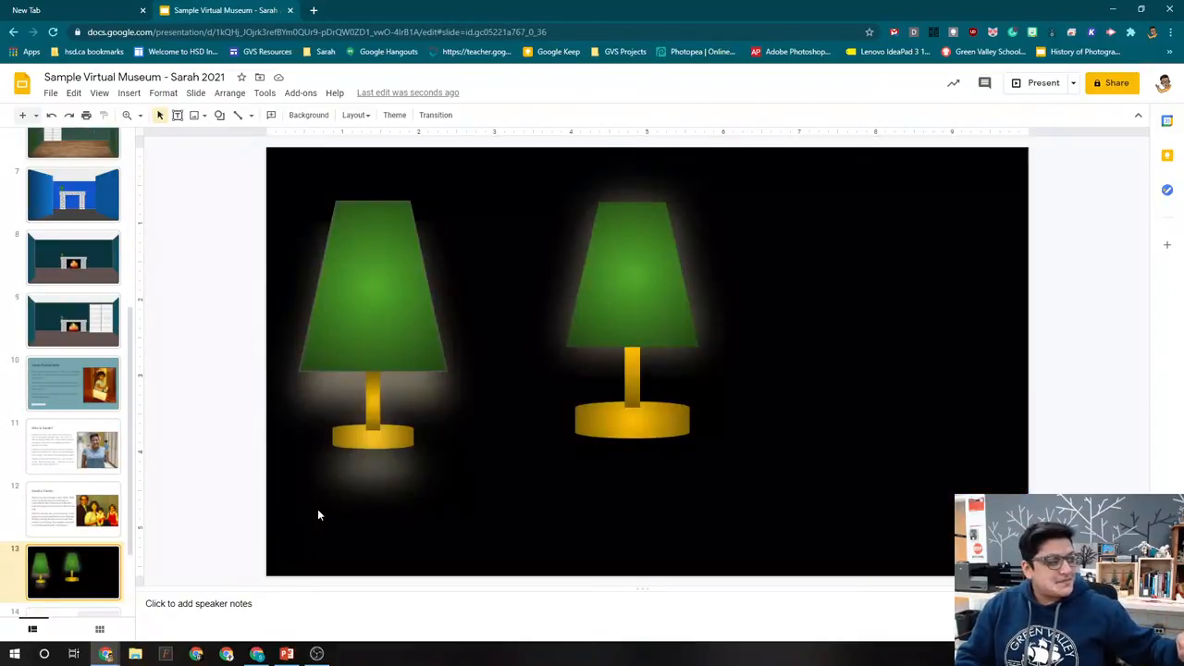
# Add a back-arrow shape under the 'Who is Sarah?' text and link it to Slide 2
pyautogui.click(73, 446)
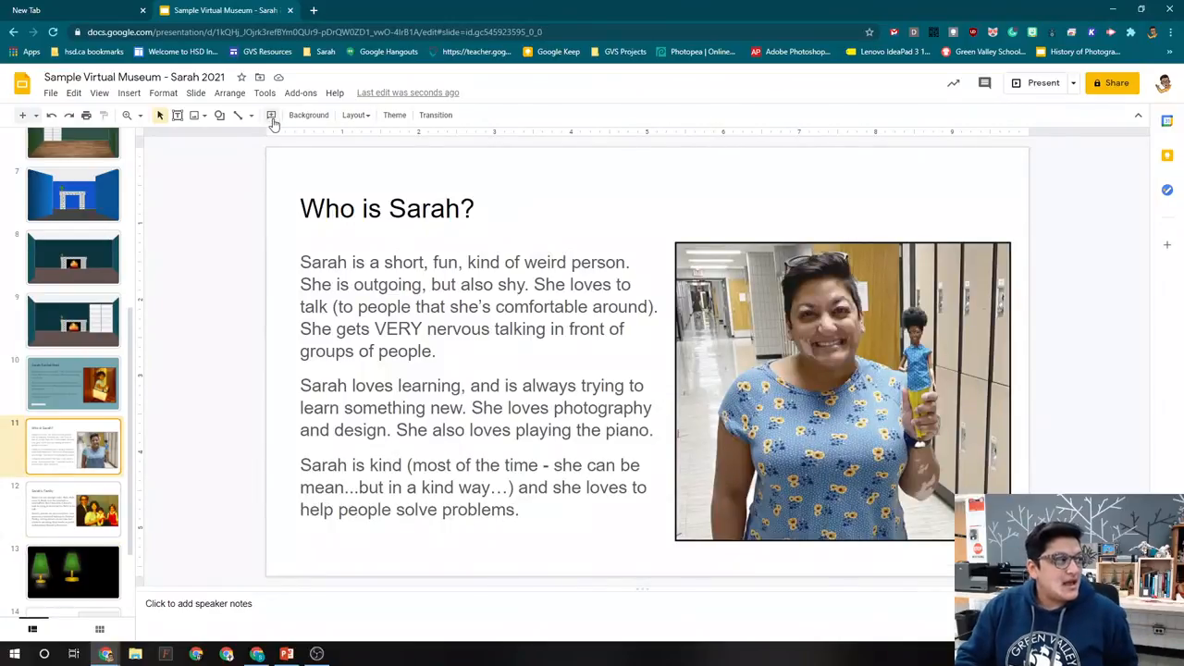
pyautogui.click(219, 115)
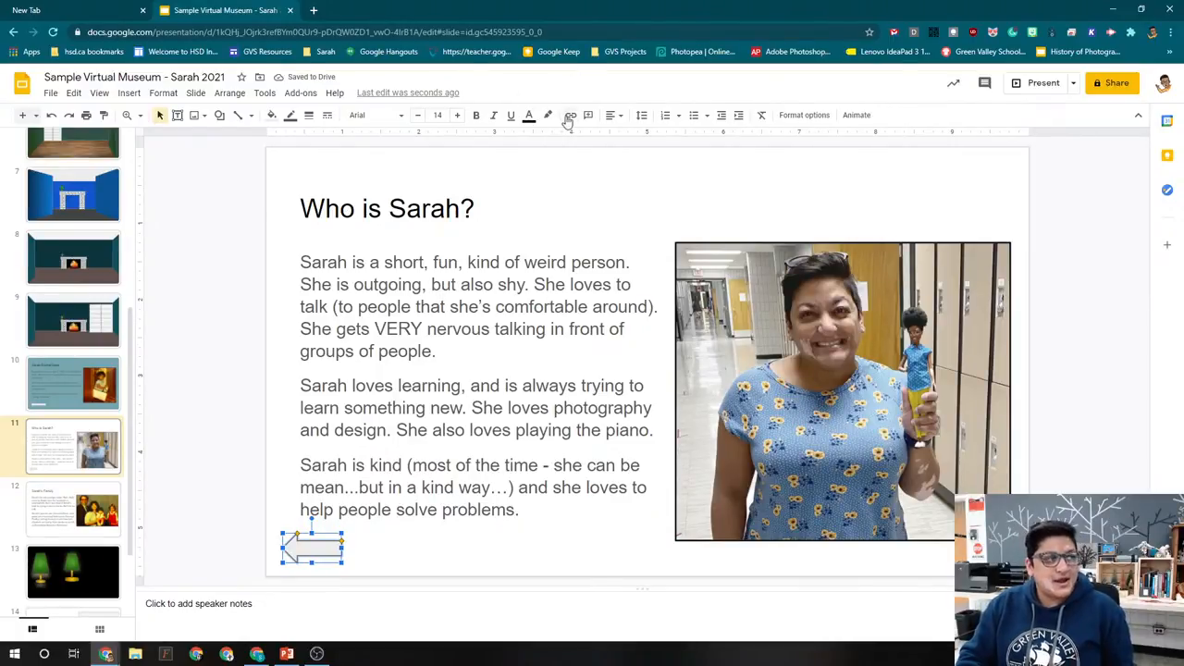
pyautogui.click(570, 114)
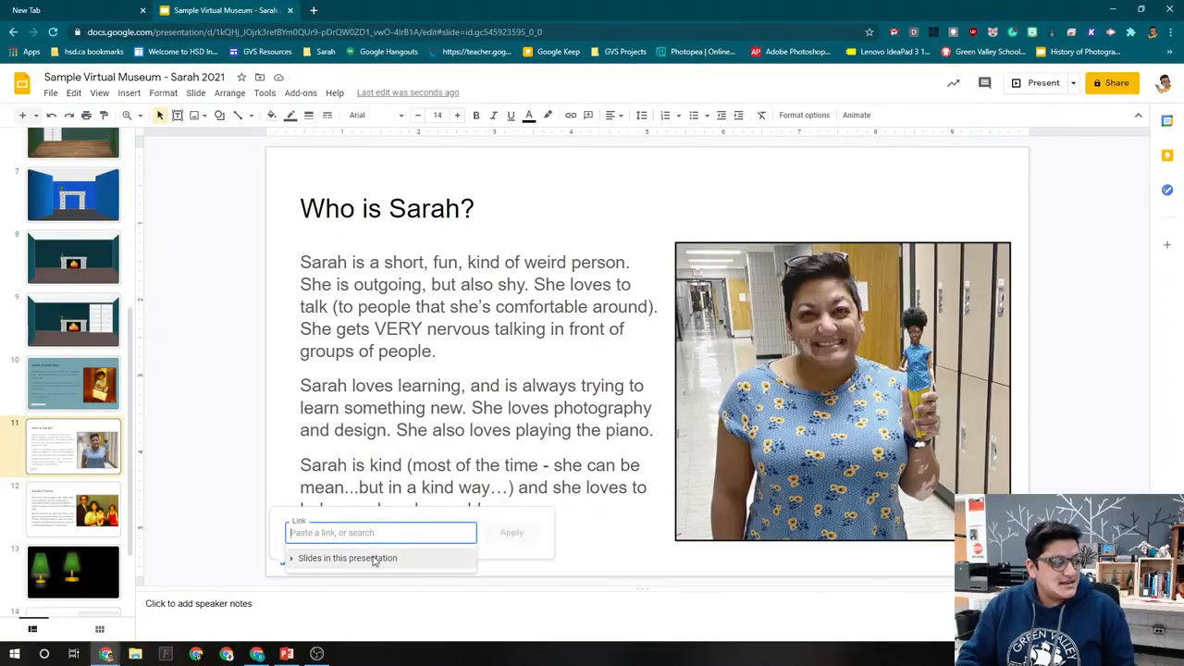
pyautogui.click(347, 558)
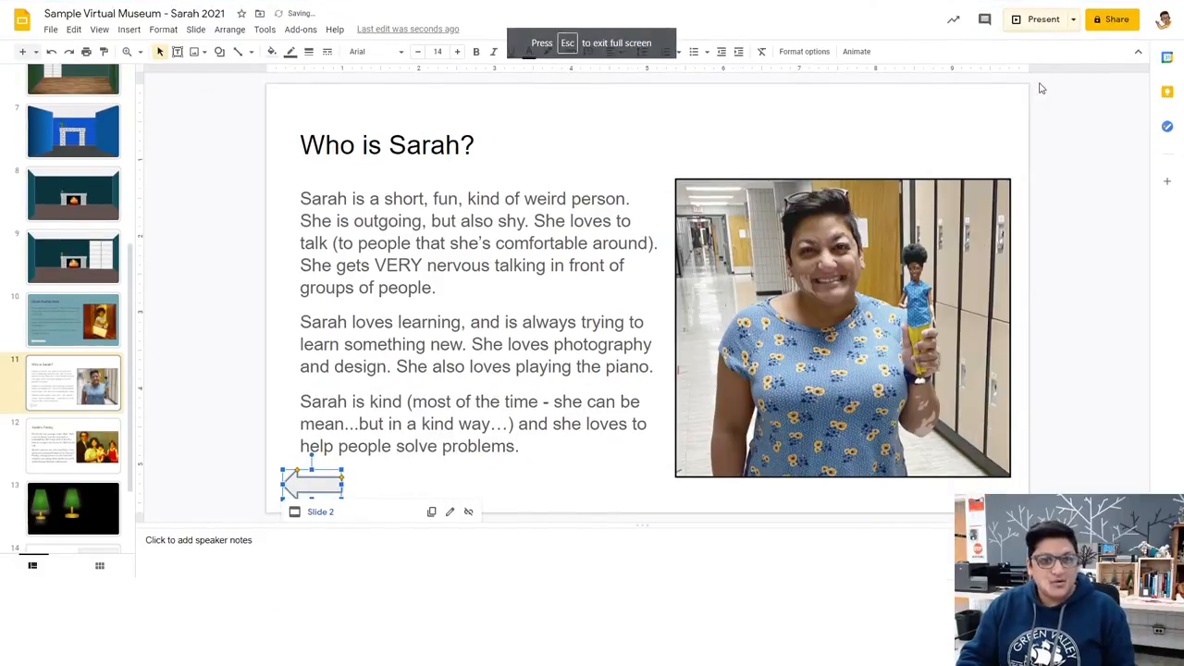
pyautogui.click(1044, 19)
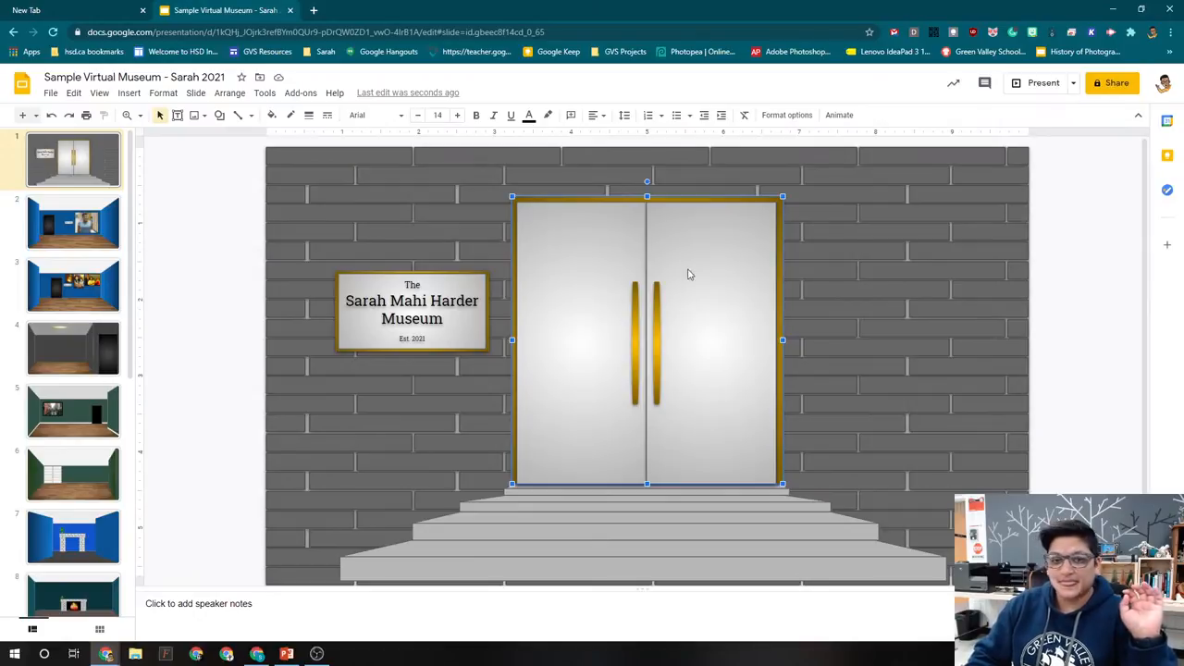
pyautogui.moveTo(629, 285)
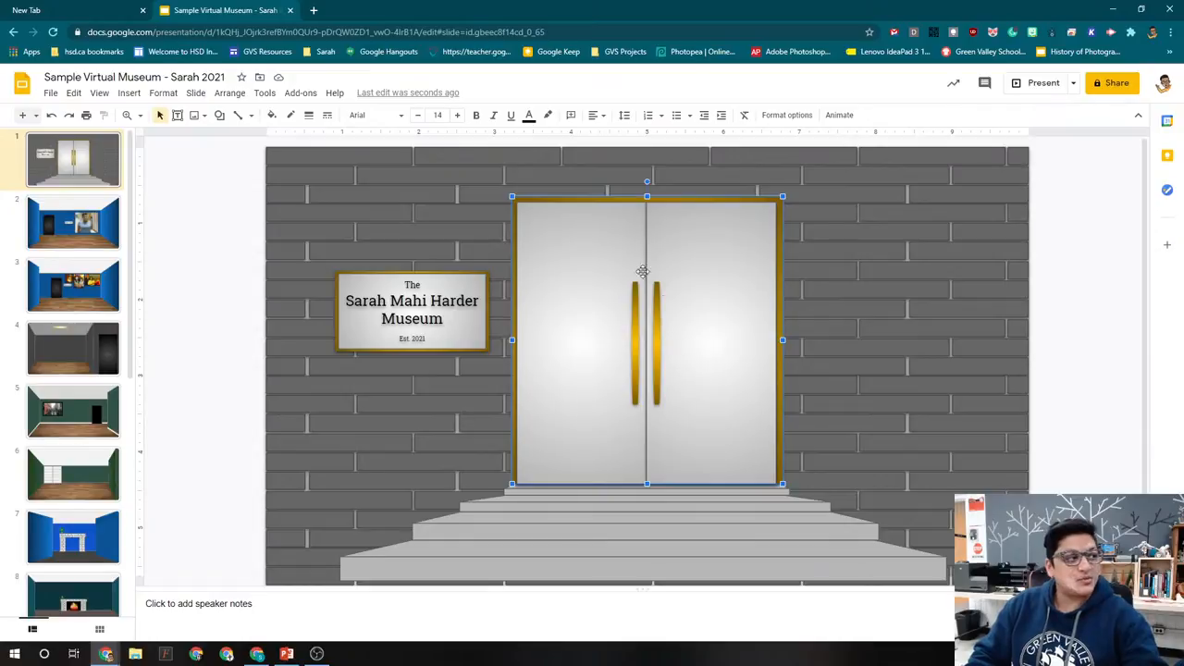
pyautogui.moveTo(570, 115)
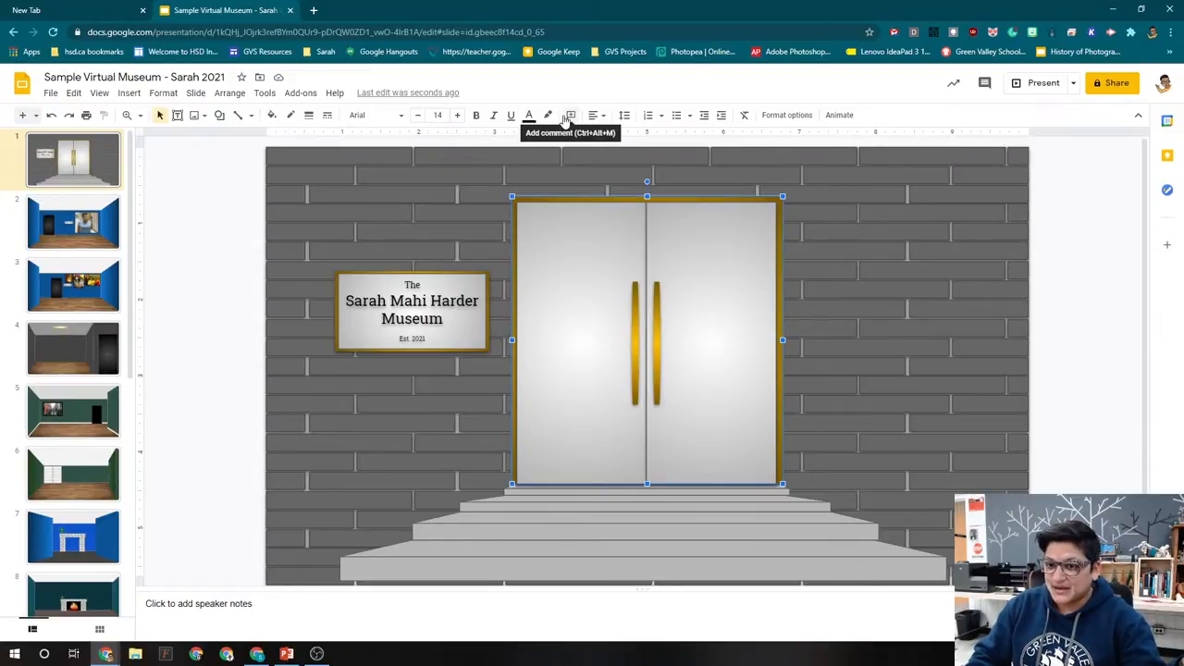
pyautogui.moveTo(460, 168)
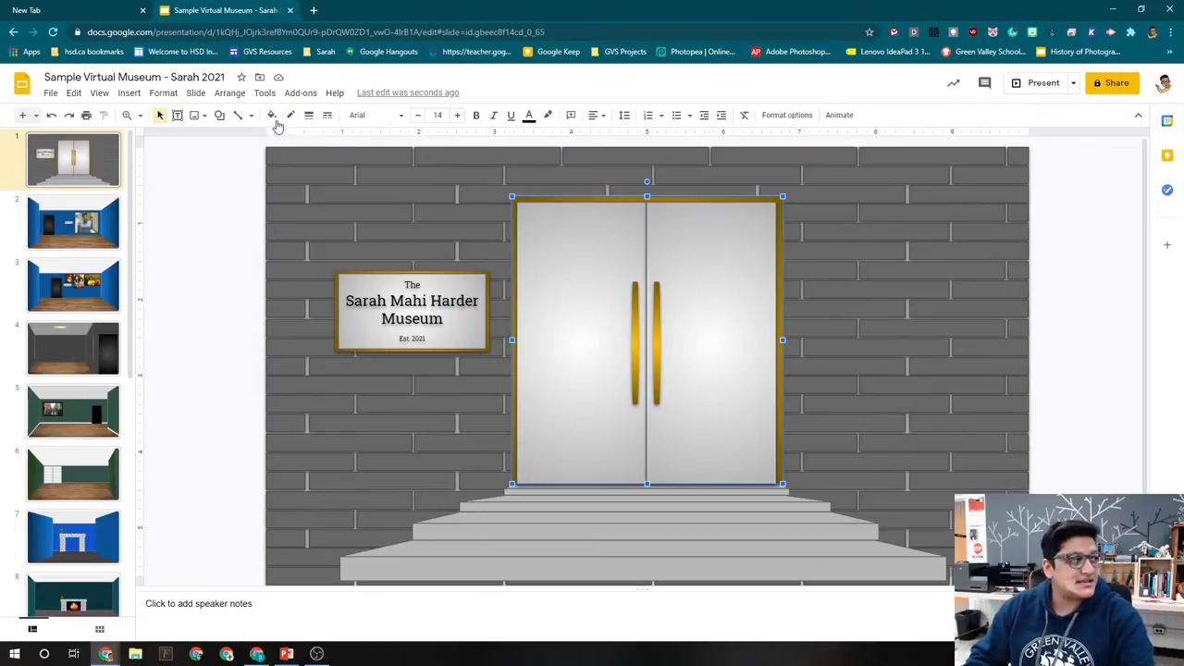
# Draw a rectangle over the entrance doors on slide 1 and link it to Slide 2
pyautogui.click(219, 115)
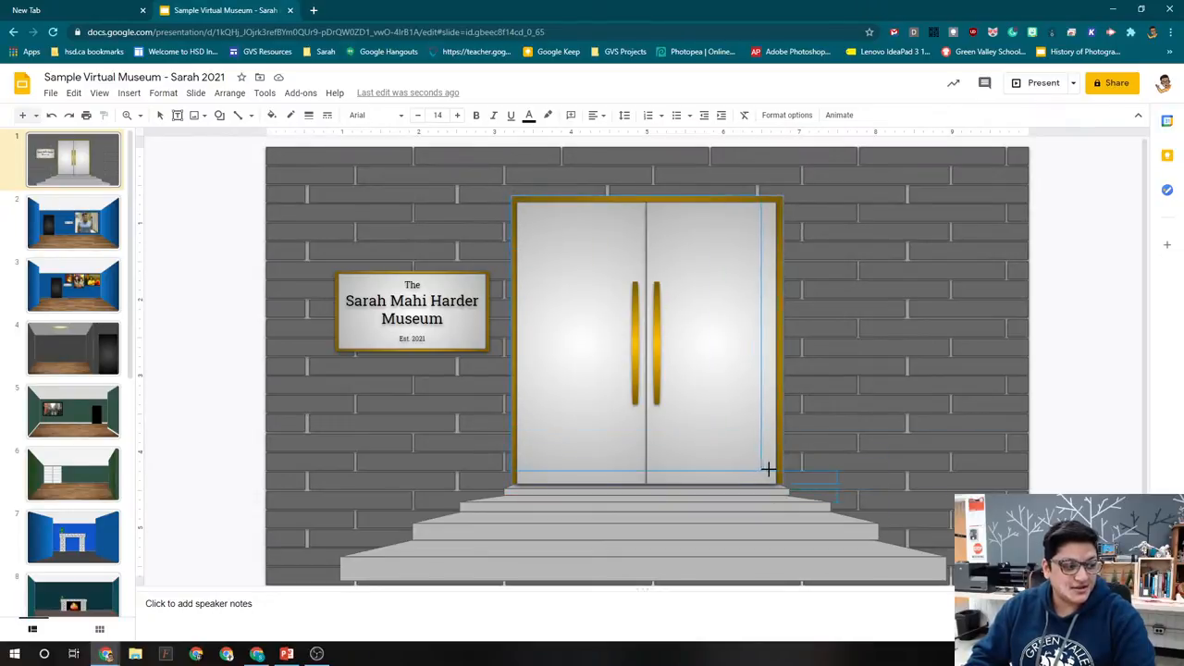
pyautogui.moveTo(768, 470); pyautogui.dragTo(787, 484)
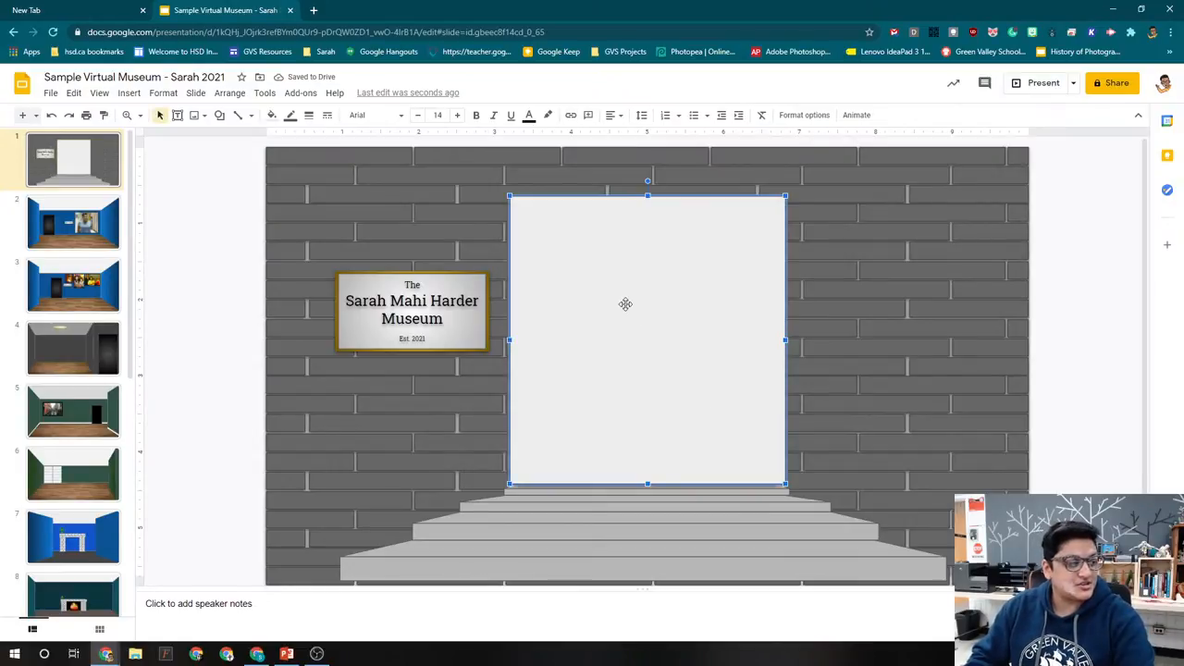
pyautogui.moveTo(570, 114)
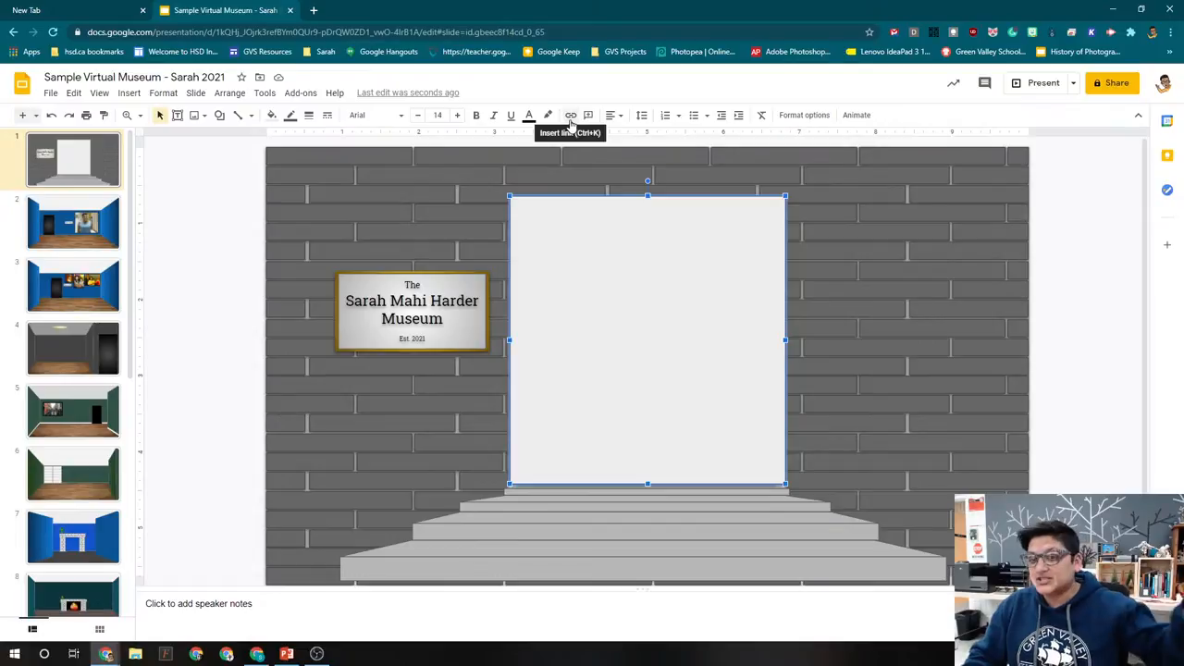
pyautogui.click(571, 115)
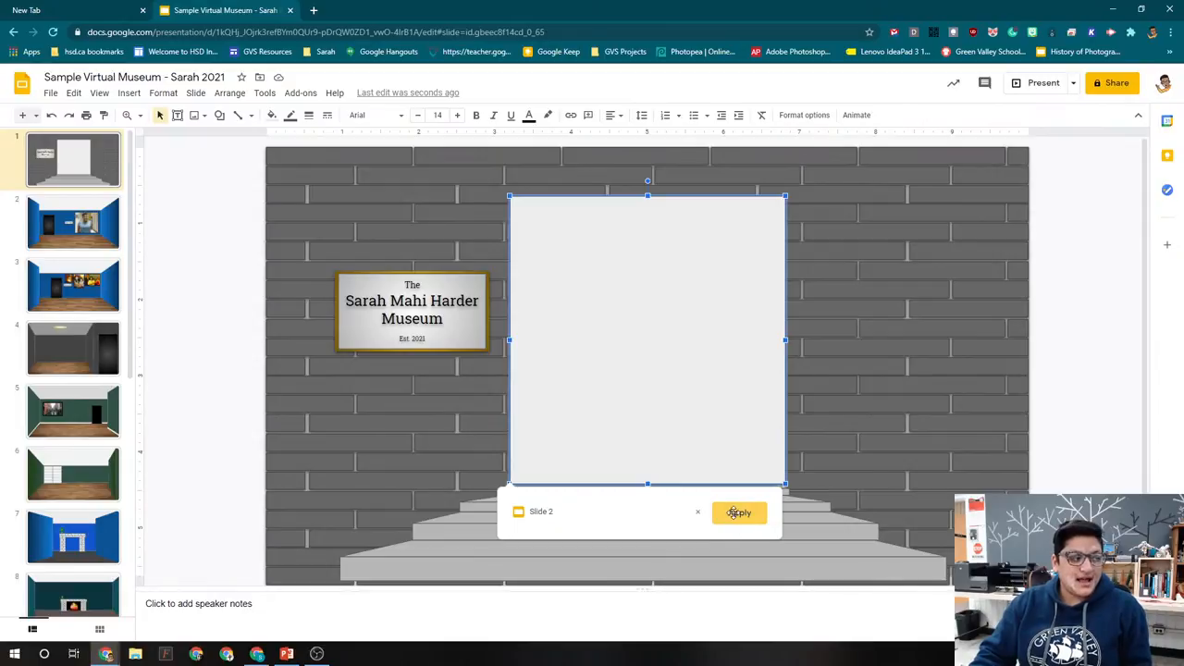
pyautogui.click(740, 514)
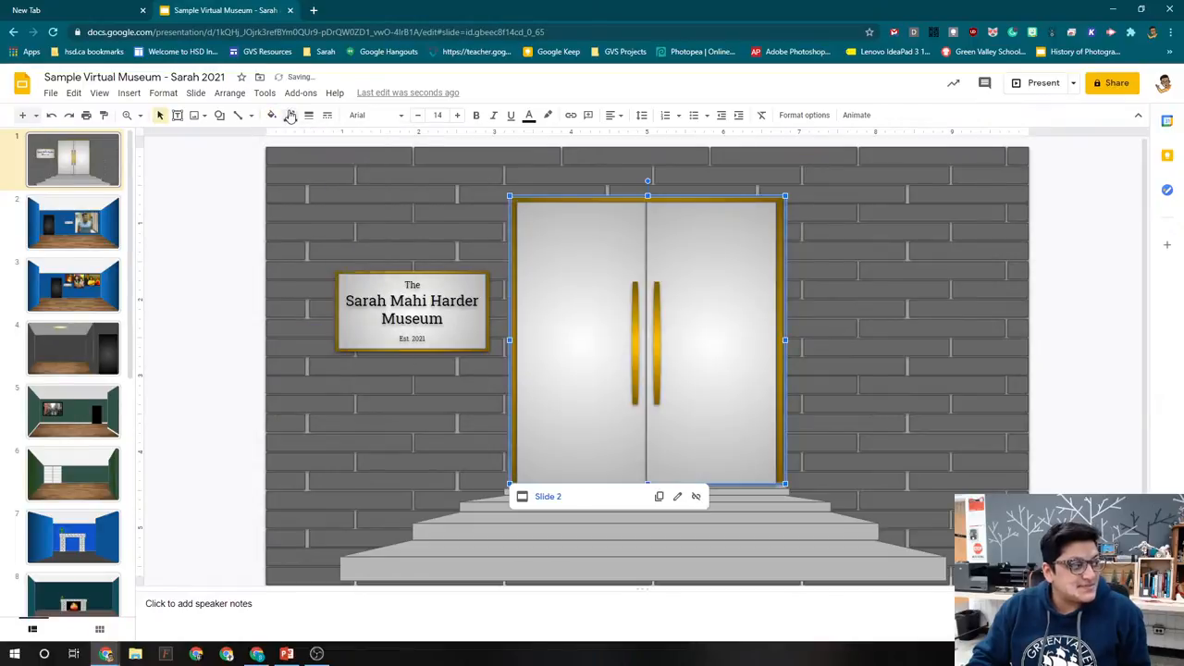
# Set the door rectangle's fill to Transparent, then check the wall photo's link on slide 2
pyautogui.click(291, 114)
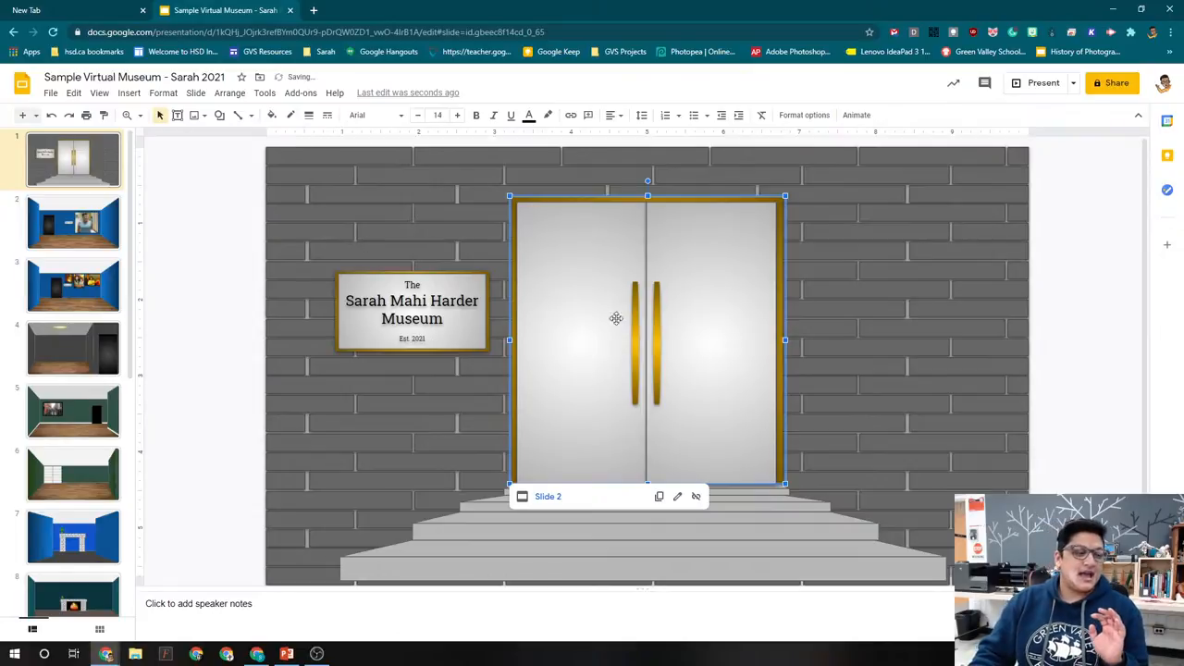
pyautogui.click(1043, 83)
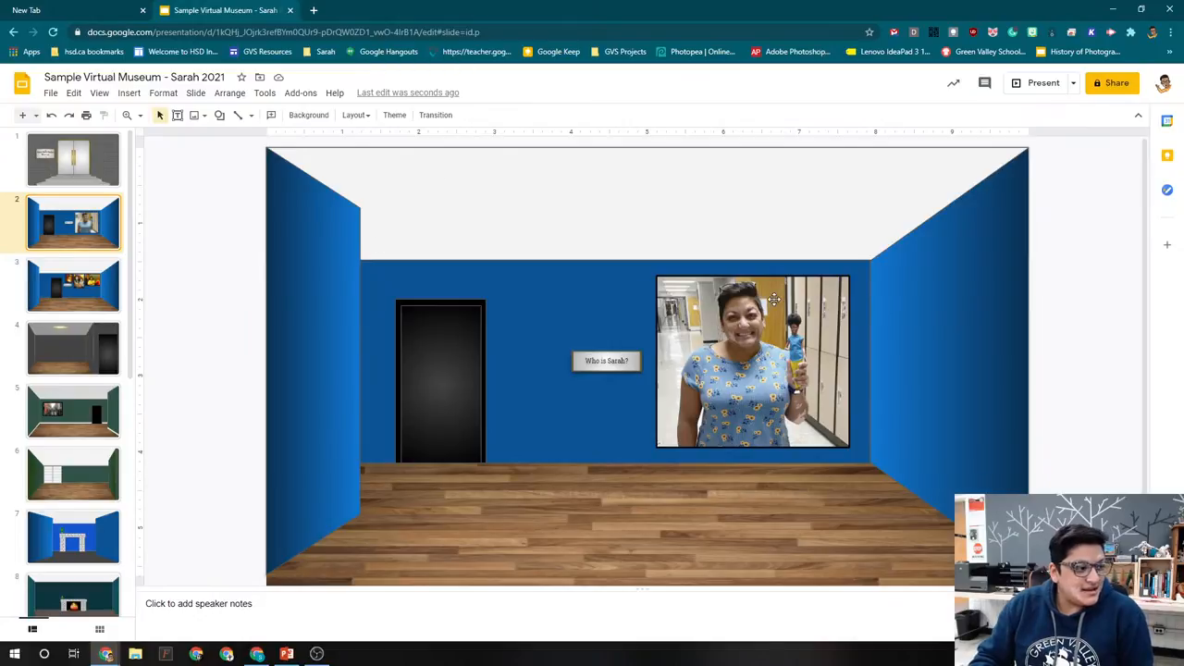
pyautogui.click(753, 361)
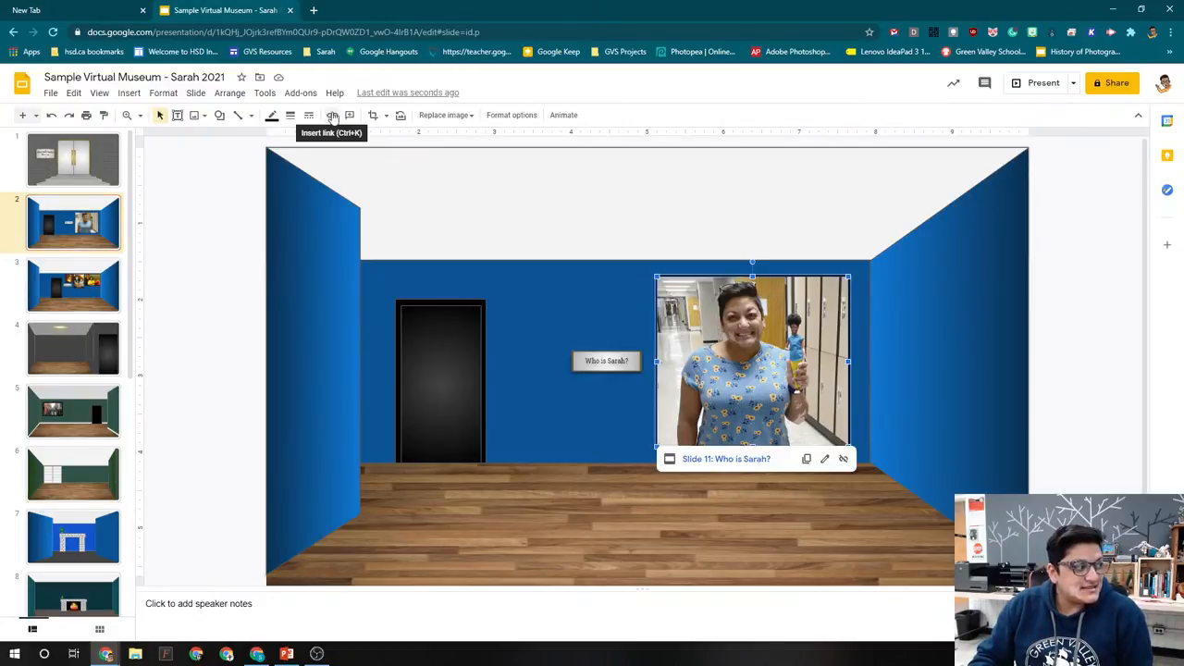
pyautogui.moveTo(347, 118)
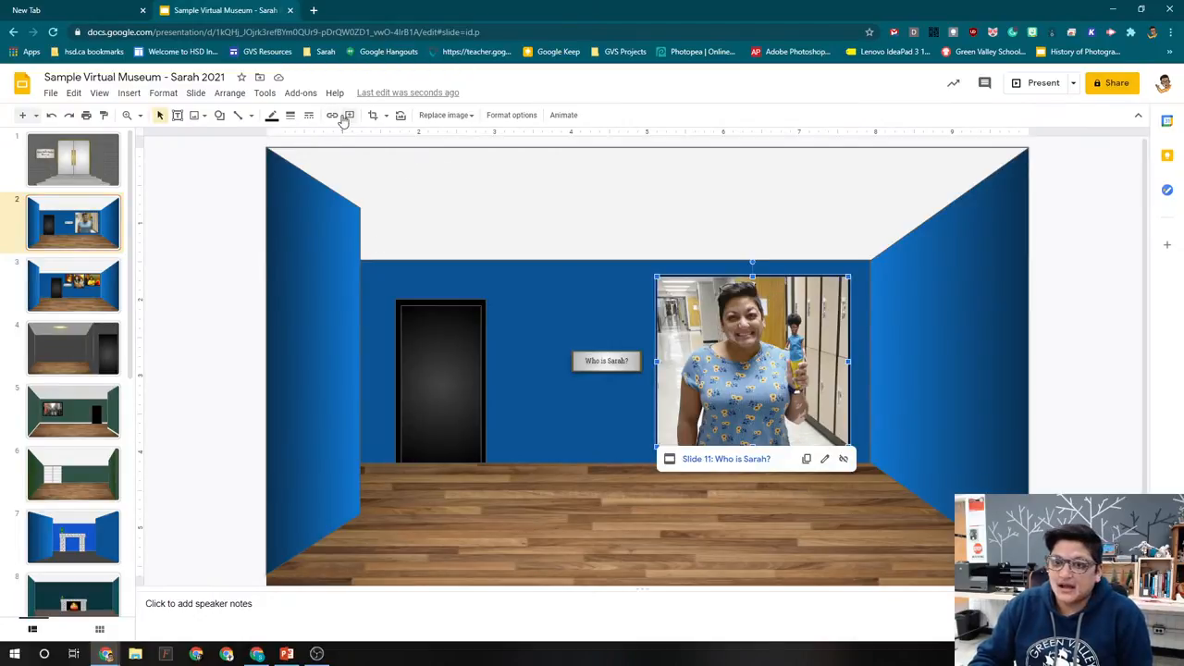
pyautogui.moveTo(349, 114)
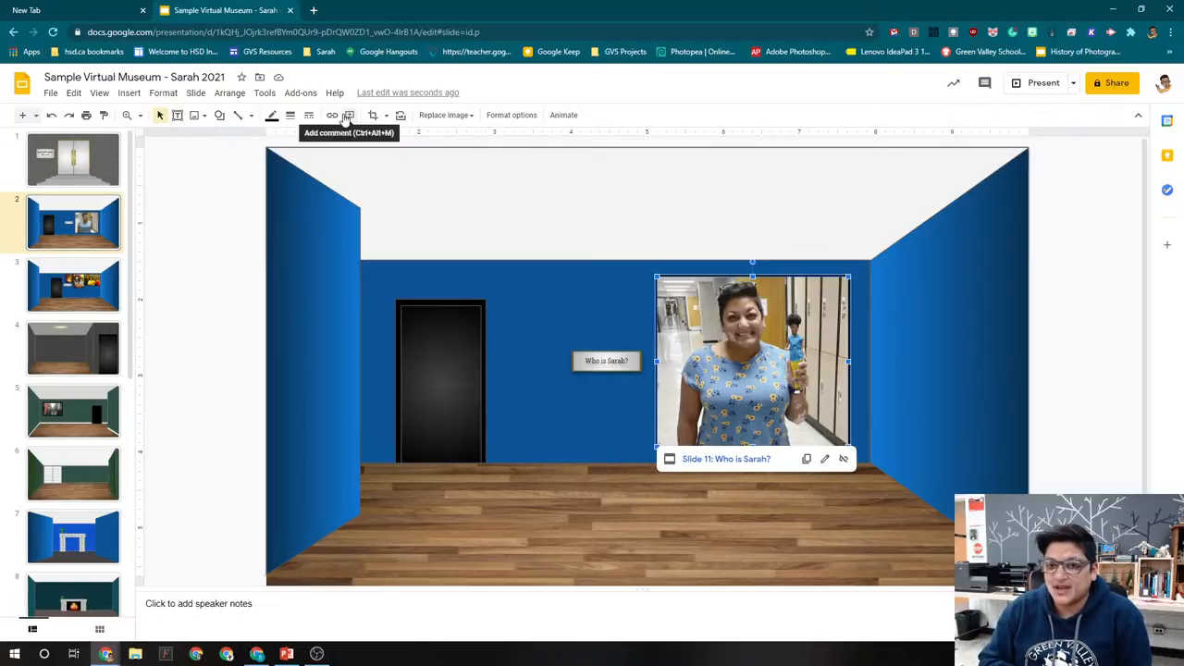